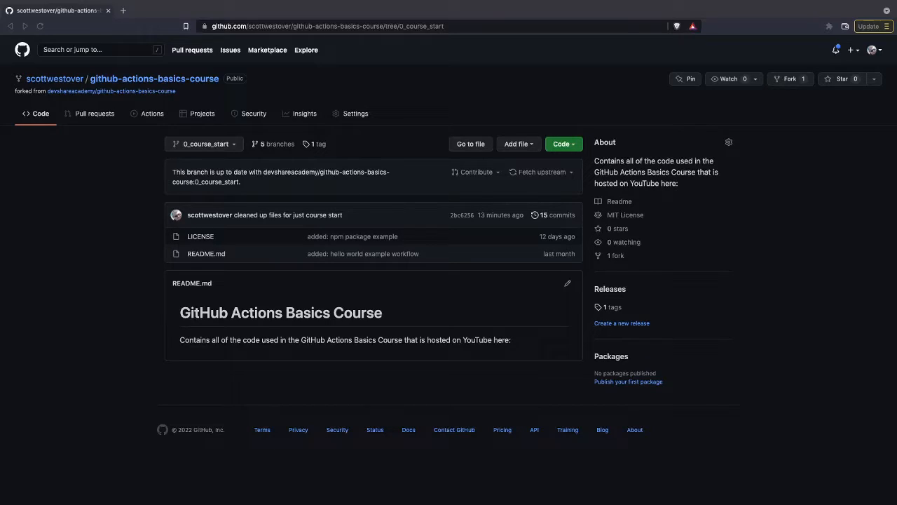
mouse_move(833, 213)
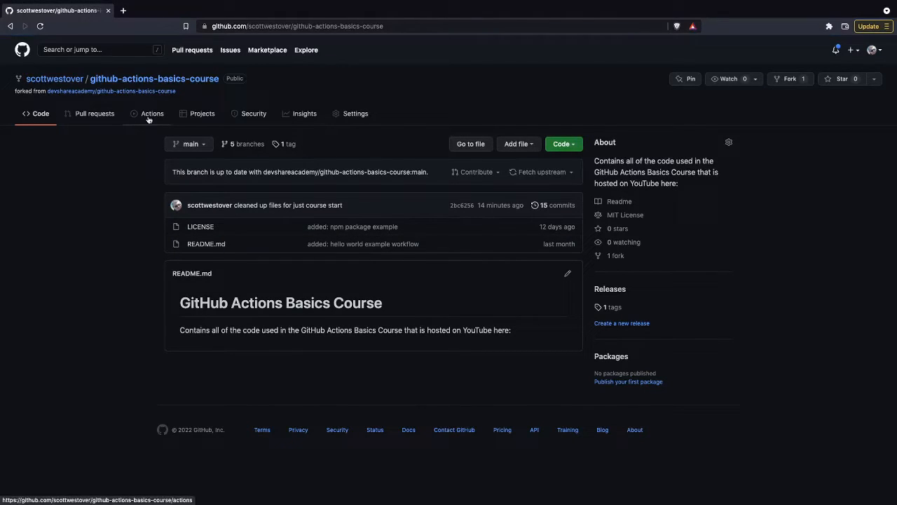
- Open the course repository's GitHub Actions getting-started page
left_click(151, 112)
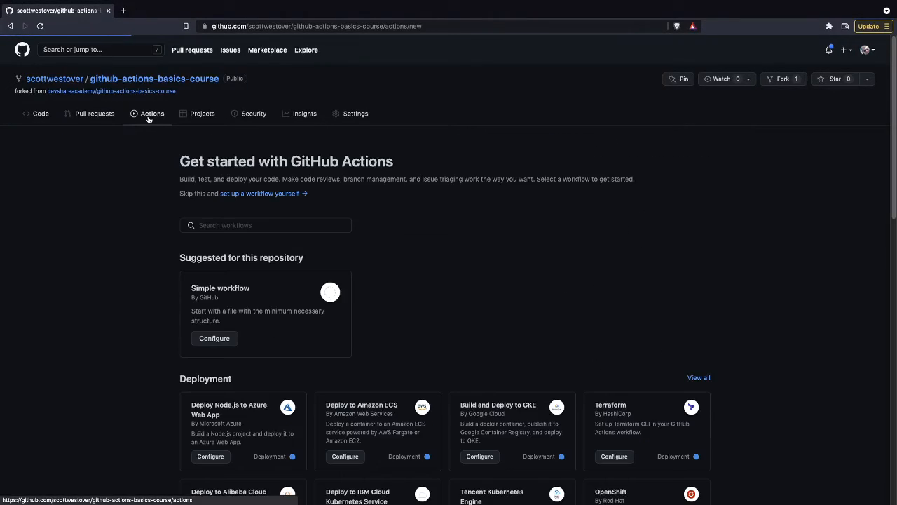
left_click(151, 113)
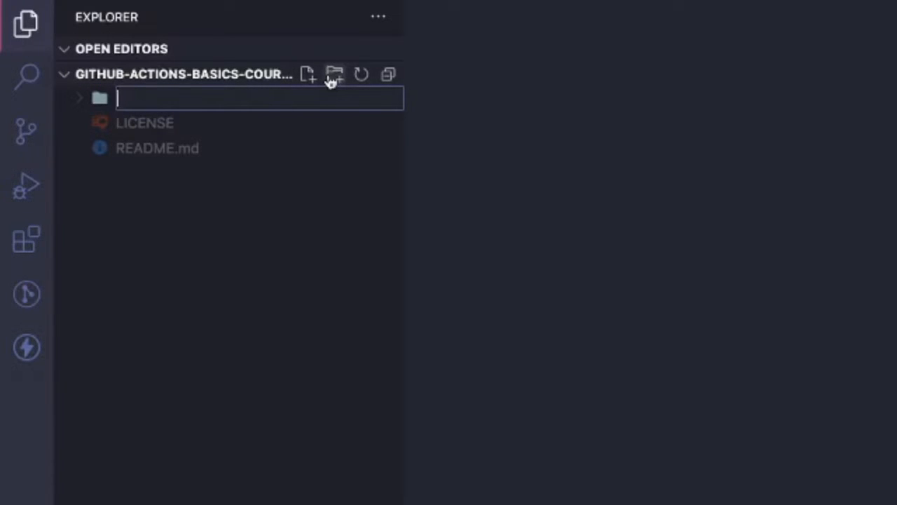
- Create .github/worklows and a new empty hello-world.yaml file inside it
type(".github")
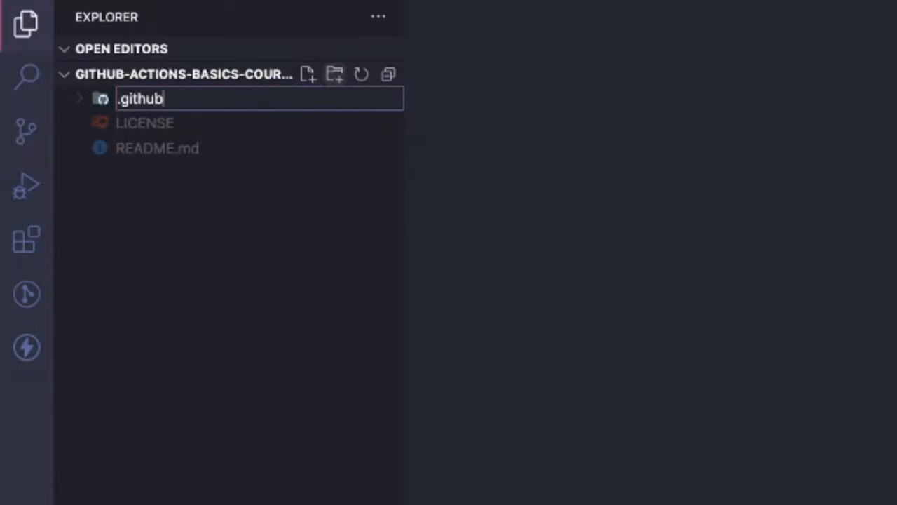
left_click(333, 75)
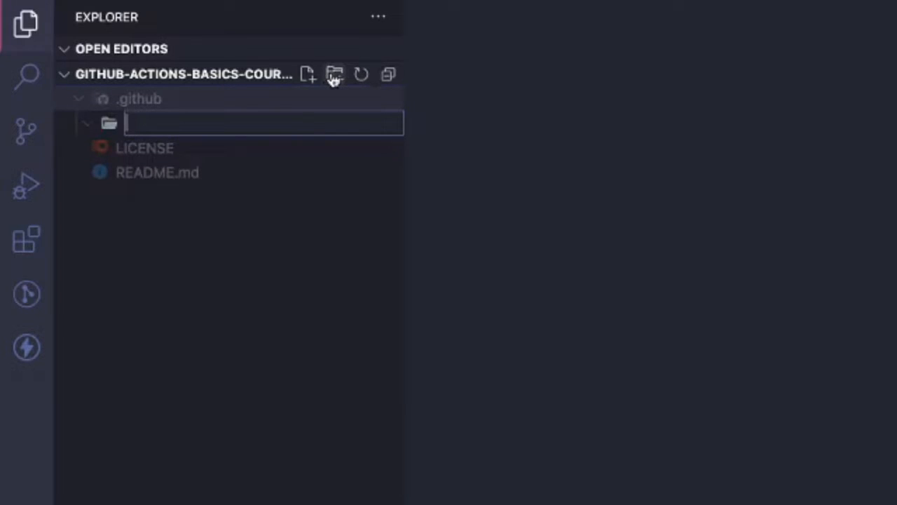
type("work")
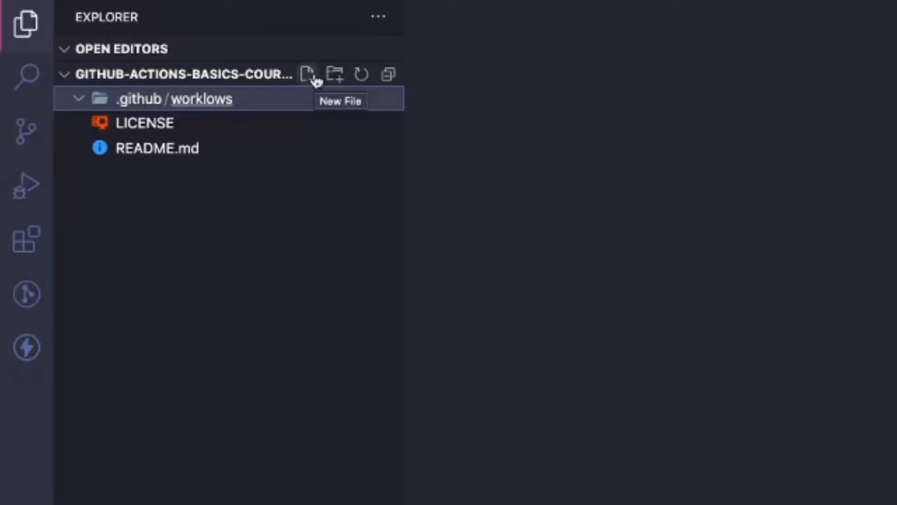
left_click(307, 74)
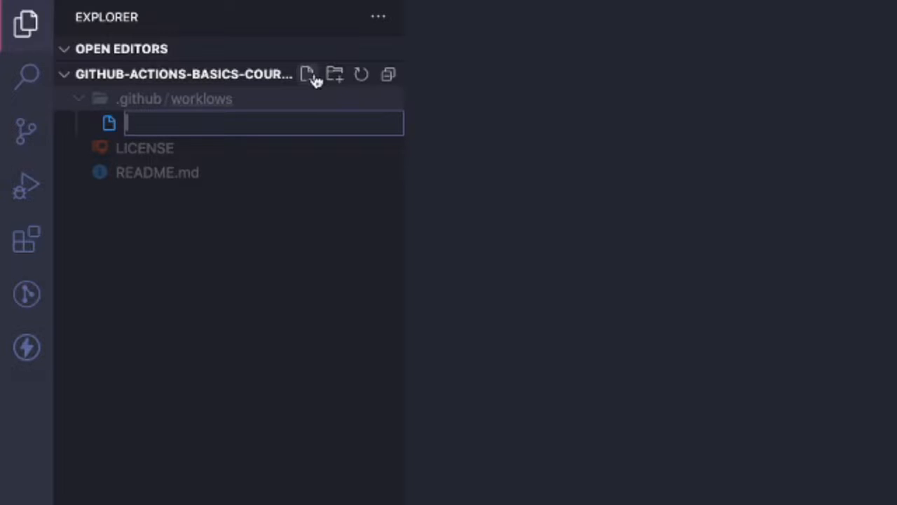
type("hello-world.yaml")
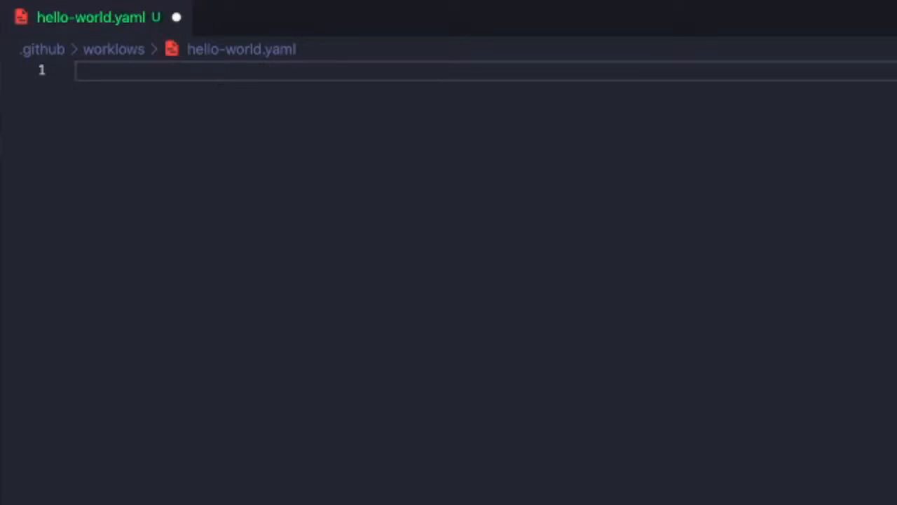
- Write 'name: Hello World' followed by an empty 'on:' trigger key
type("name:")
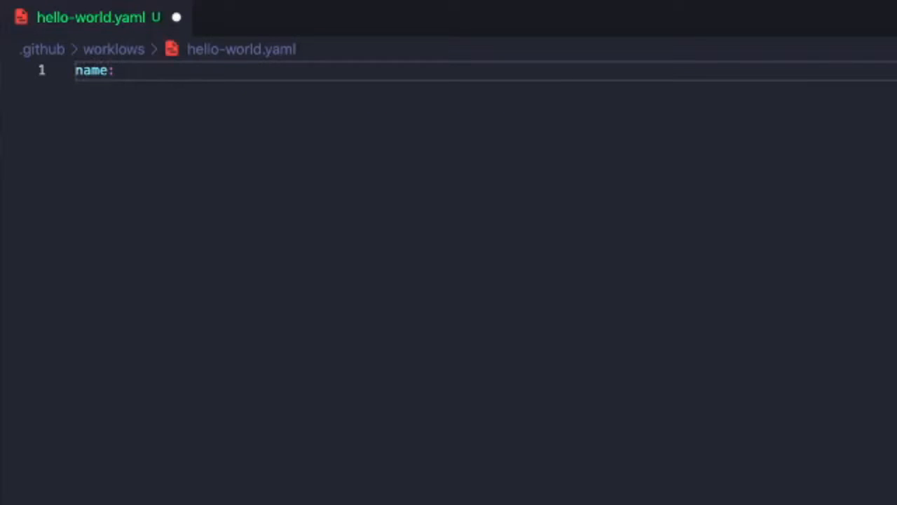
type("Hello World")
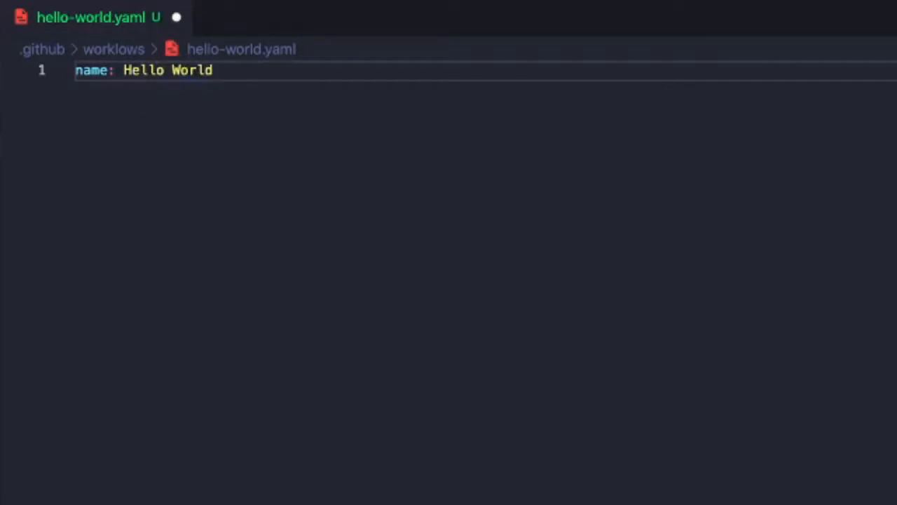
key("Enter")
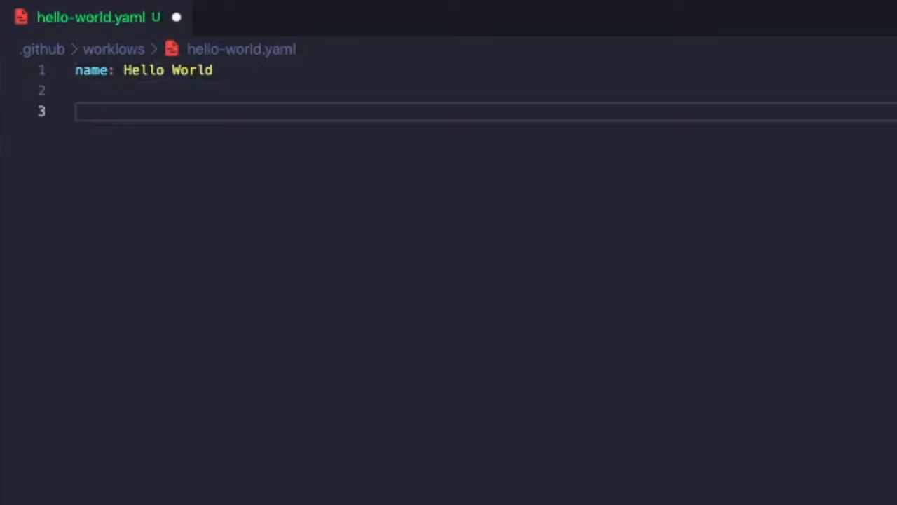
type("on")
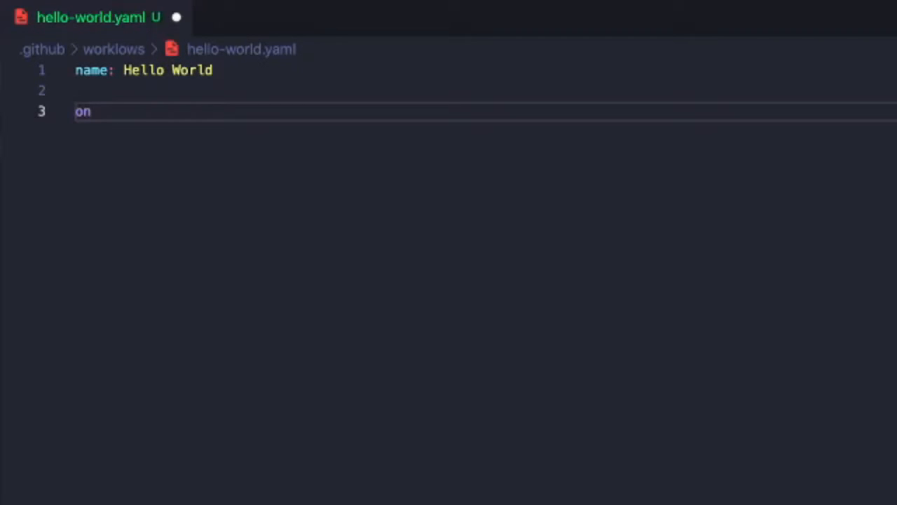
type(":")
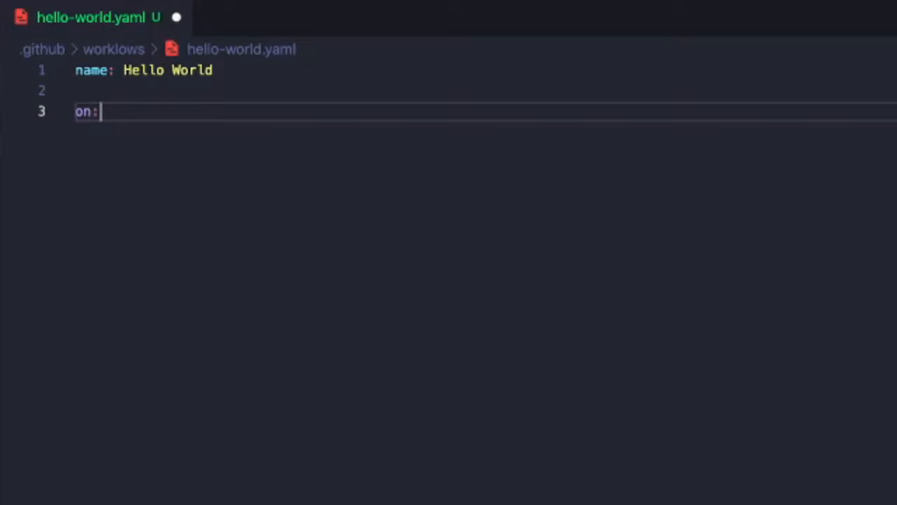
key("Enter")
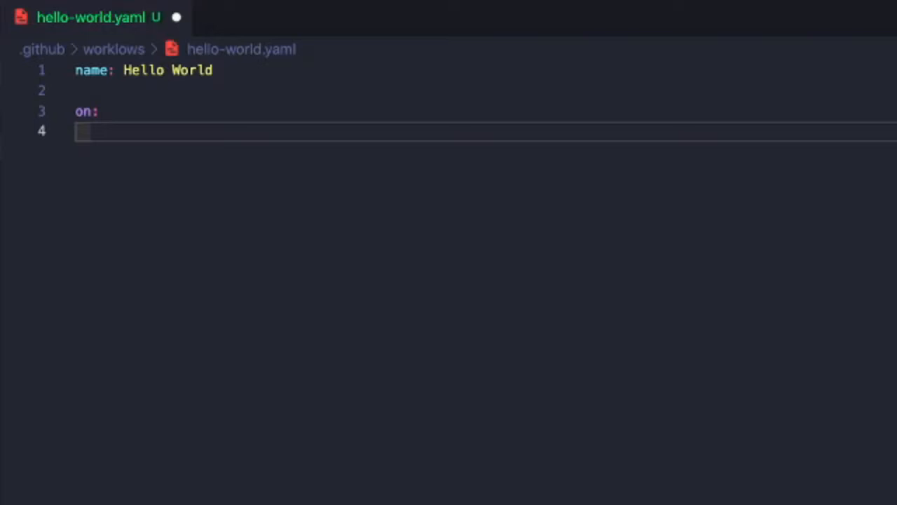
- Add 'workflow_dispatch:' under on: and start a 'jobs:' section
type("workflow")
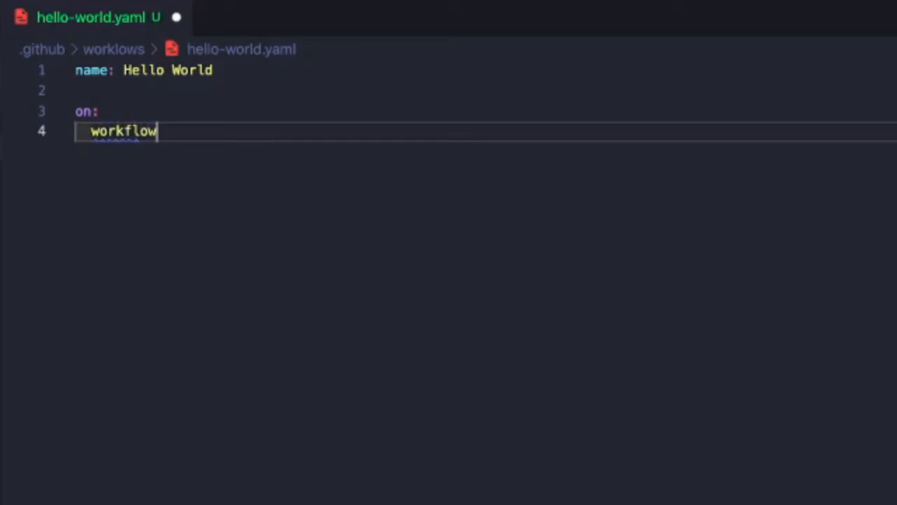
type("_dispatch:")
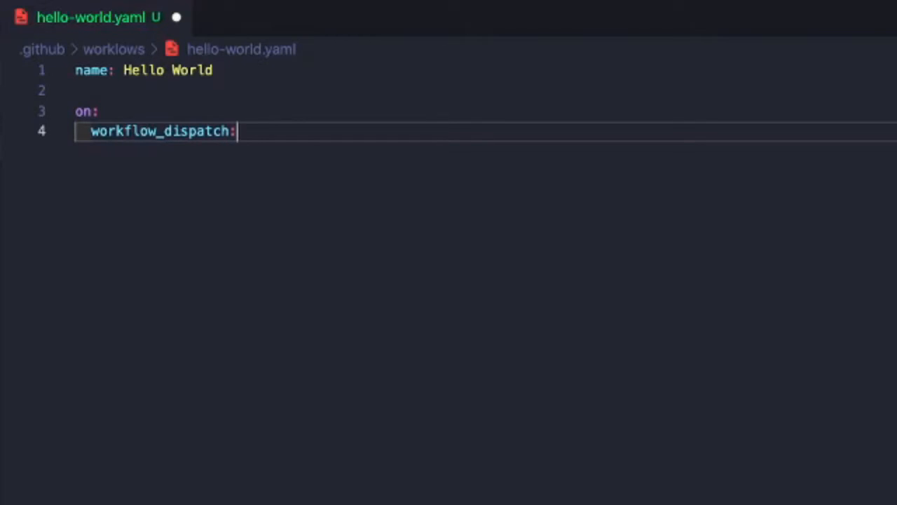
type("jobs:")
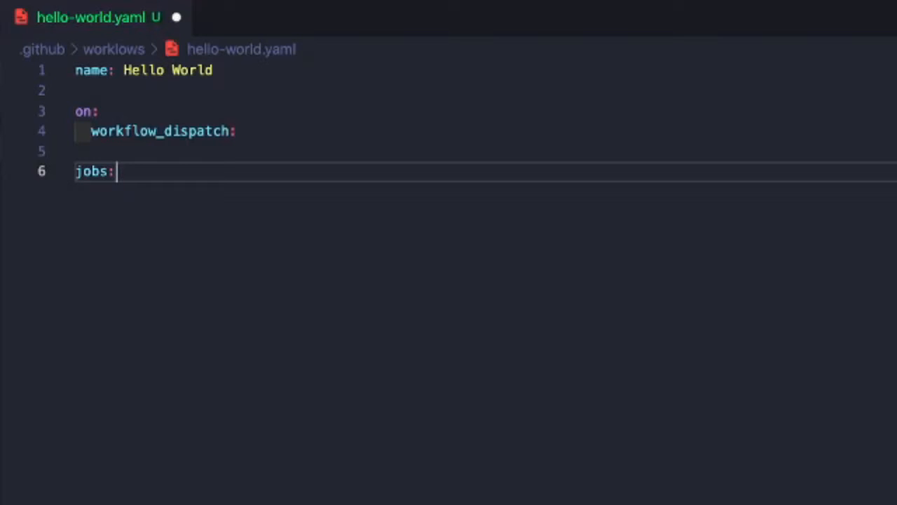
key("enter")
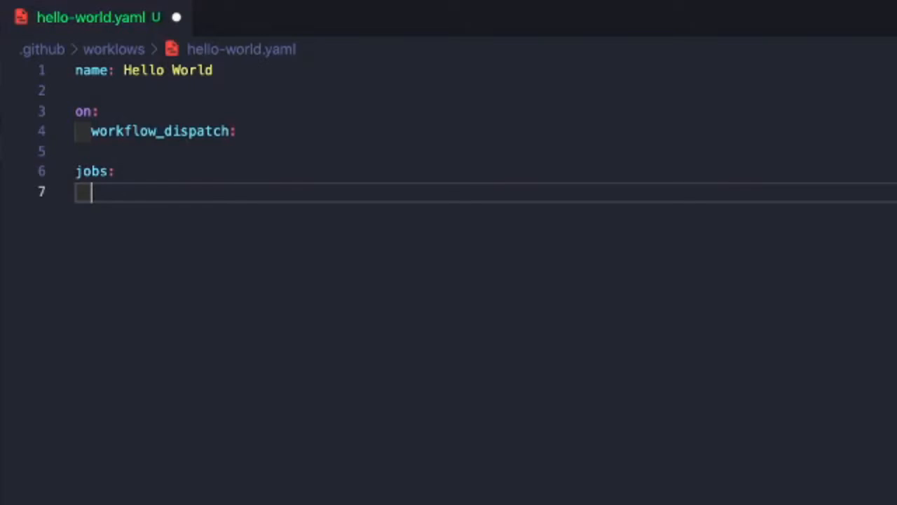
- Define a print-hello-world job with runs-on: ubuntu-latest
type("print-hello-ow")
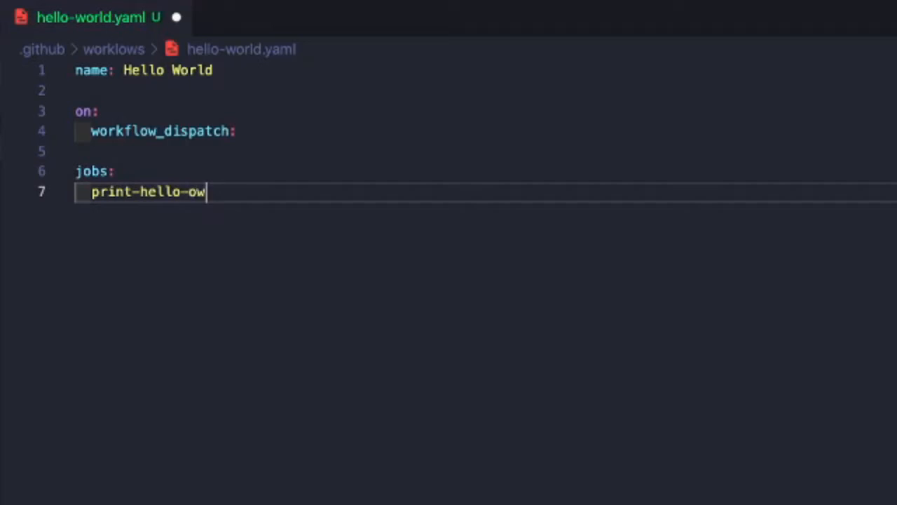
type("rld:")
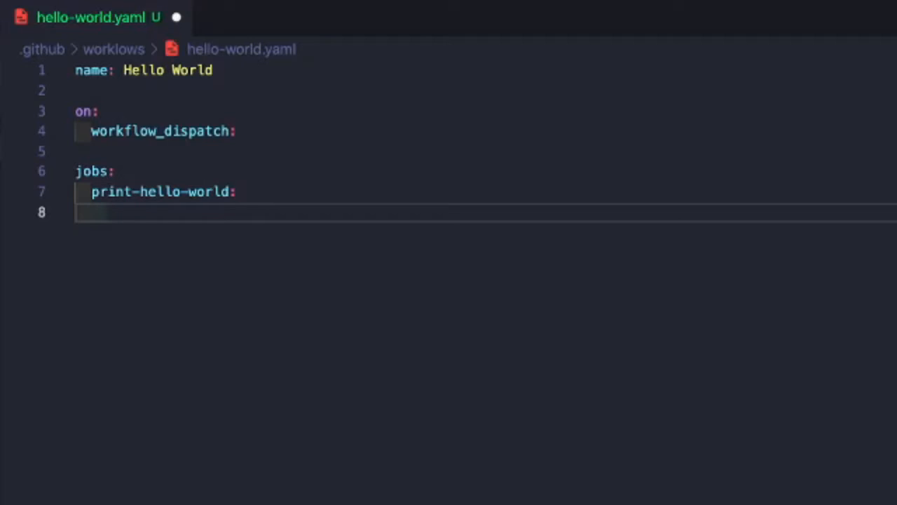
type("runs-on: u")
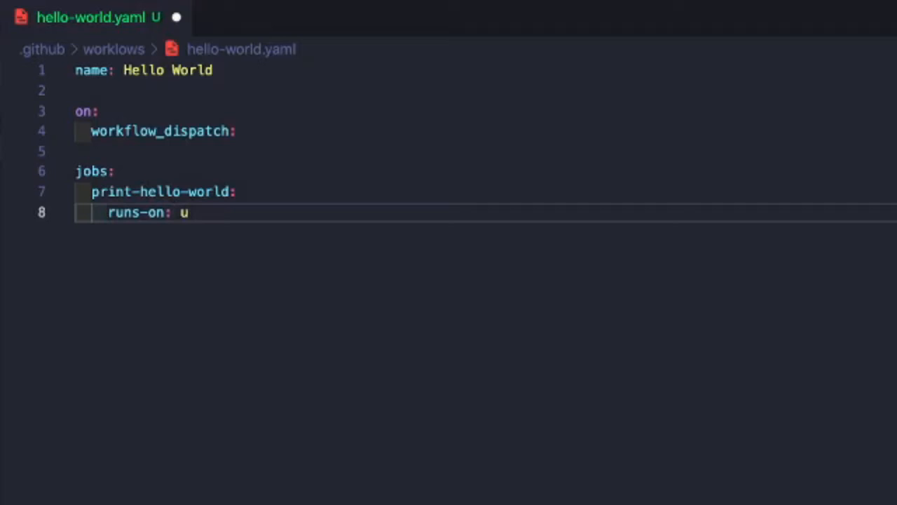
type("buntu-late")
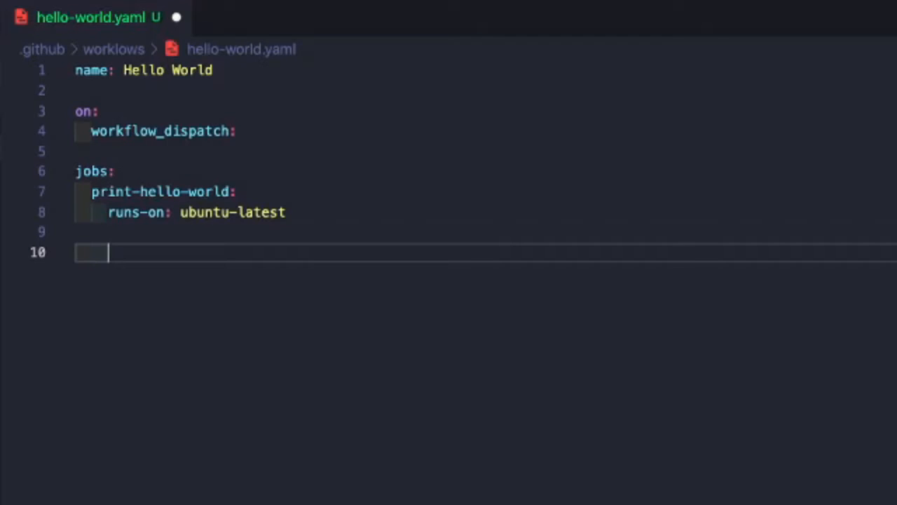
- Add a 'Say hello' step running echo "Hello World", fix the Wolrd typo, and save
type("steps:")
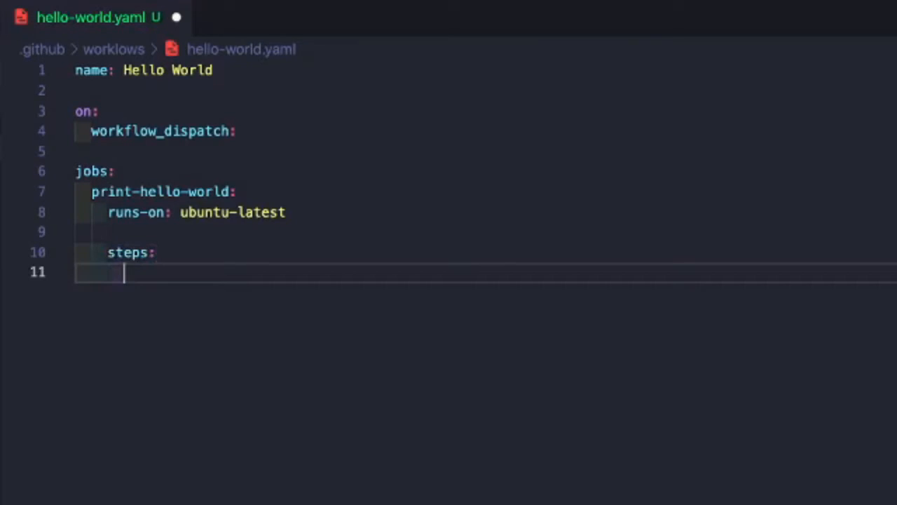
type("-")
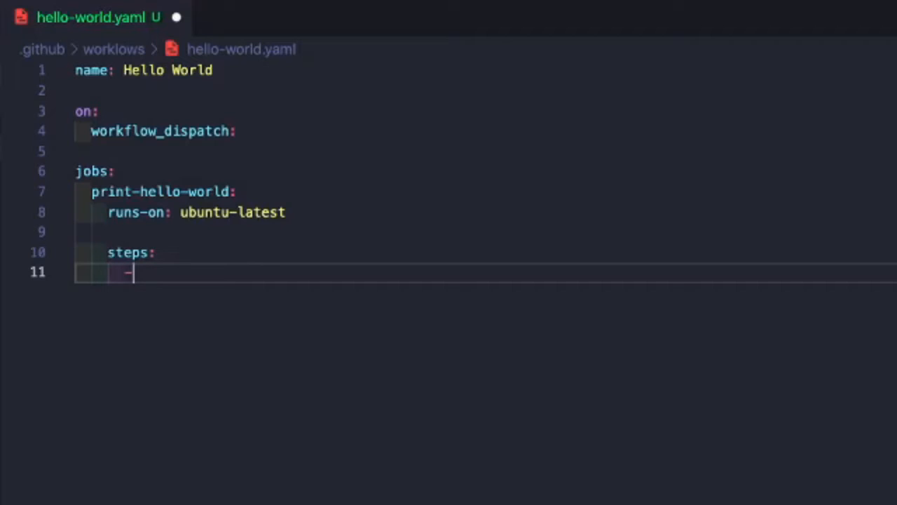
type("name:")
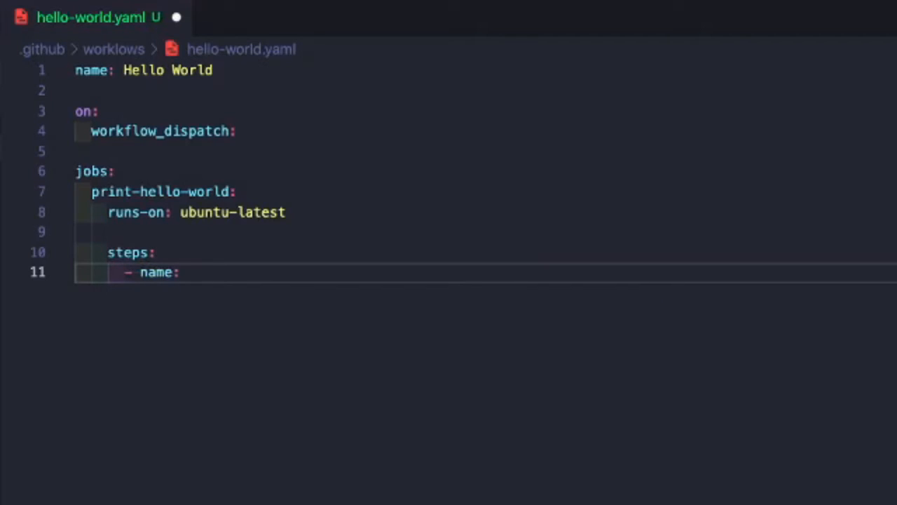
type("Say hello")
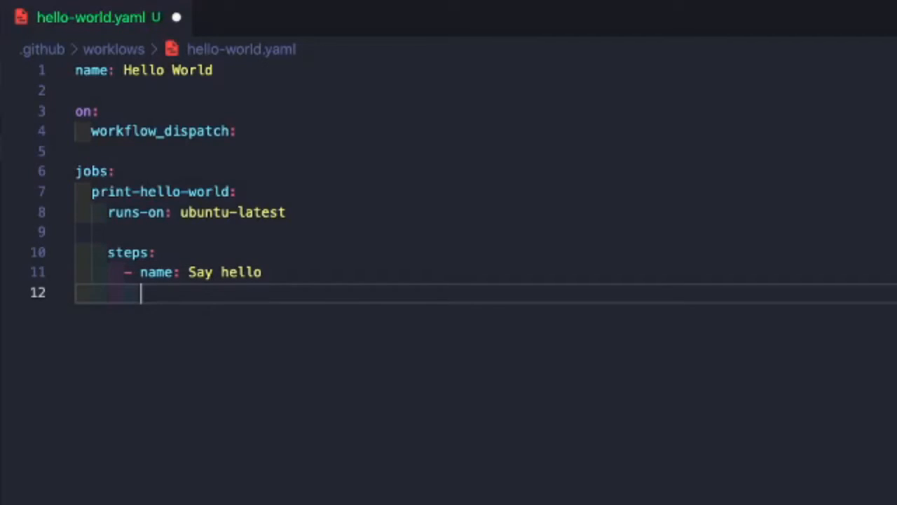
type("run:")
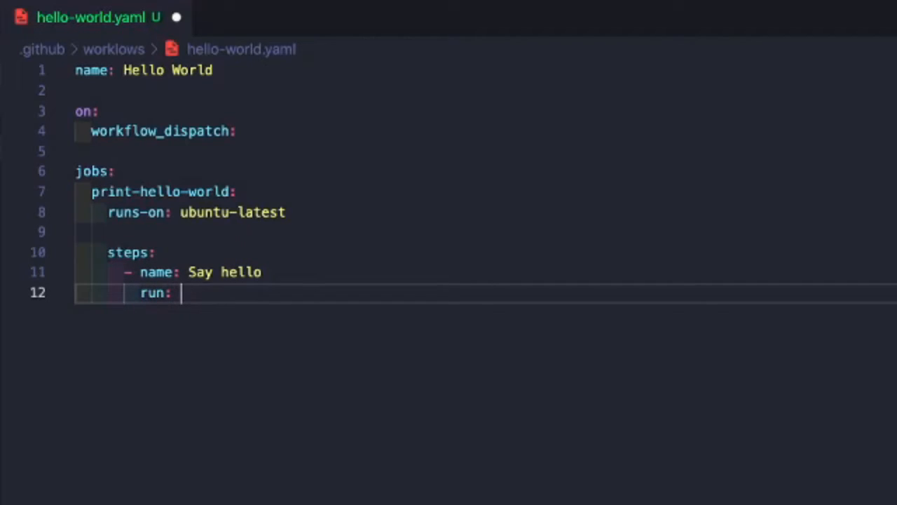
type("echo \"H\"")
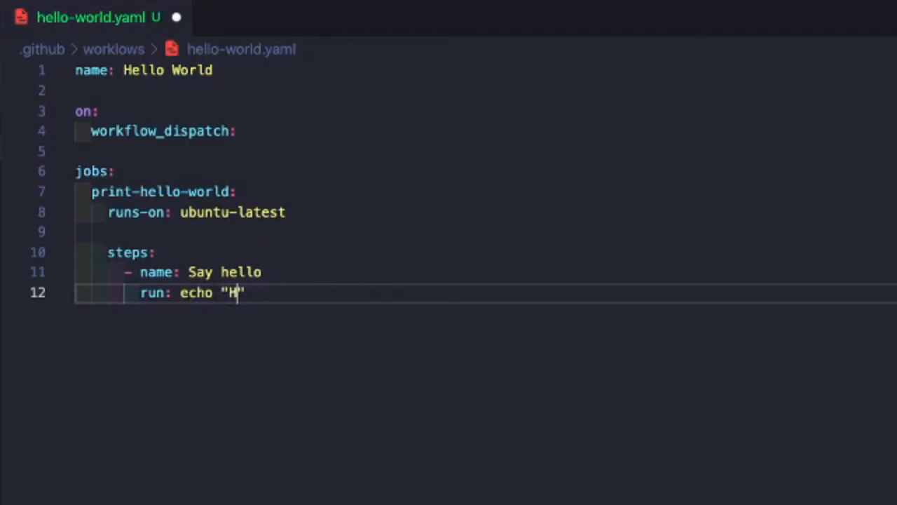
type("ello Wolrd")
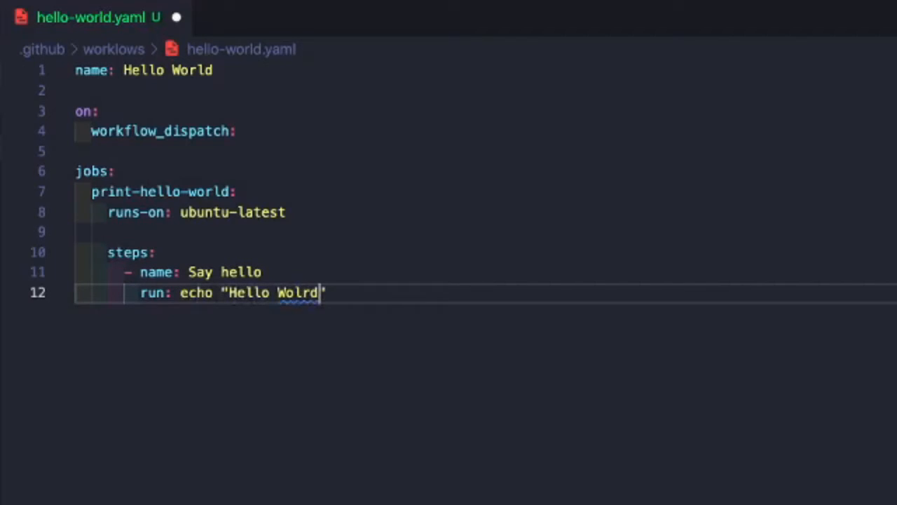
type("World")
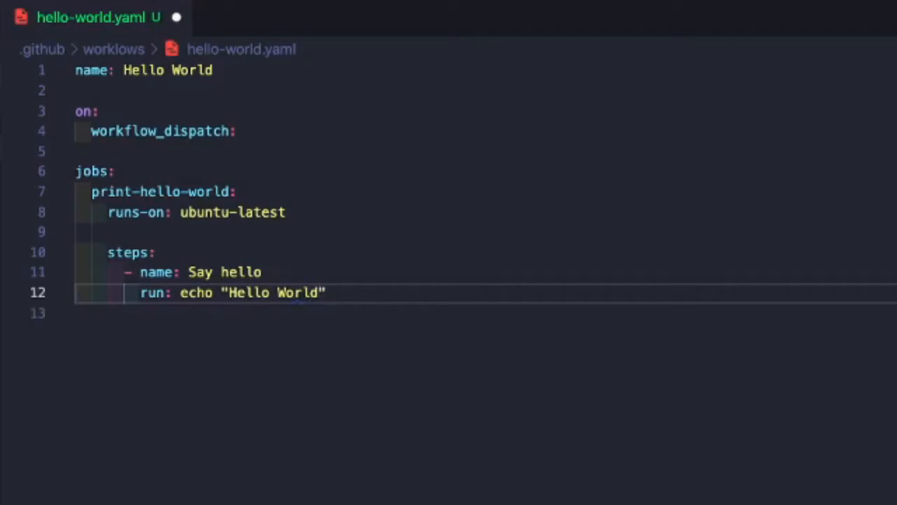
key("ctrl+s")
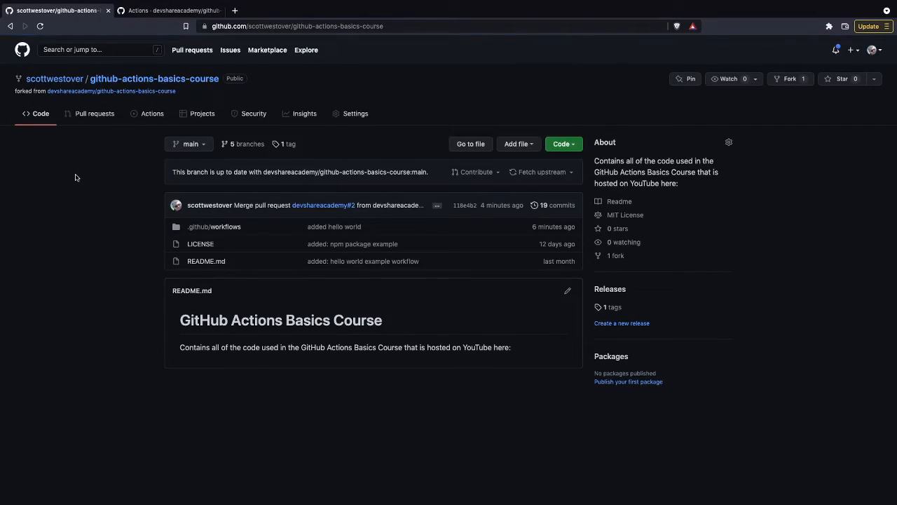
- View the fork's .github/workflows folder and its workflow runs, then go to the upstream repository
left_click(213, 228)
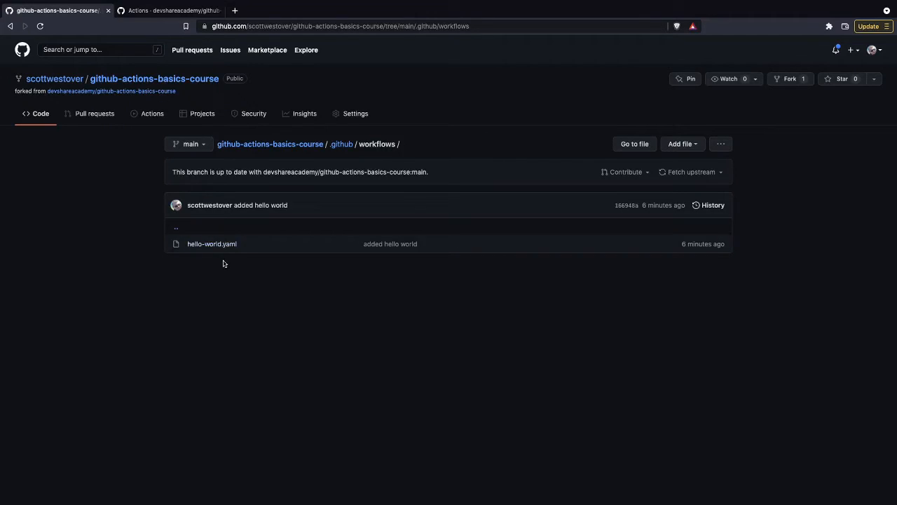
mouse_move(152, 112)
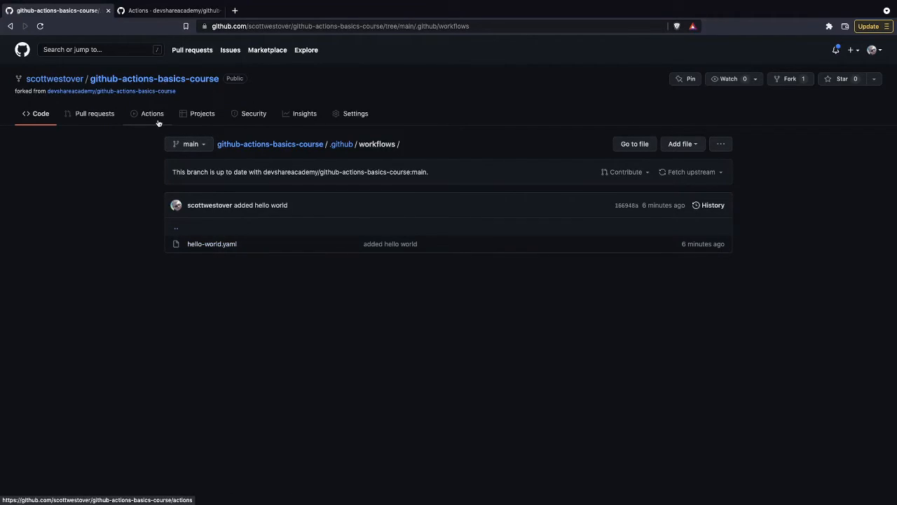
left_click(151, 113)
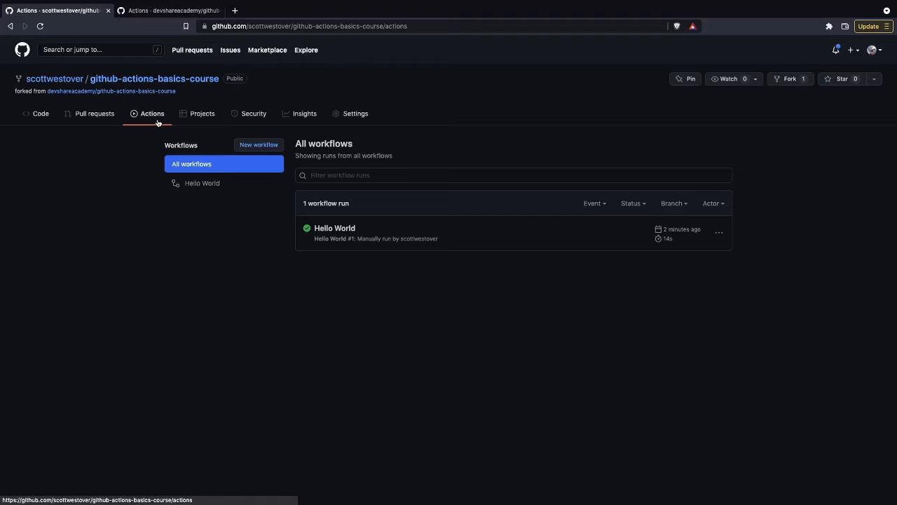
left_click(171, 10)
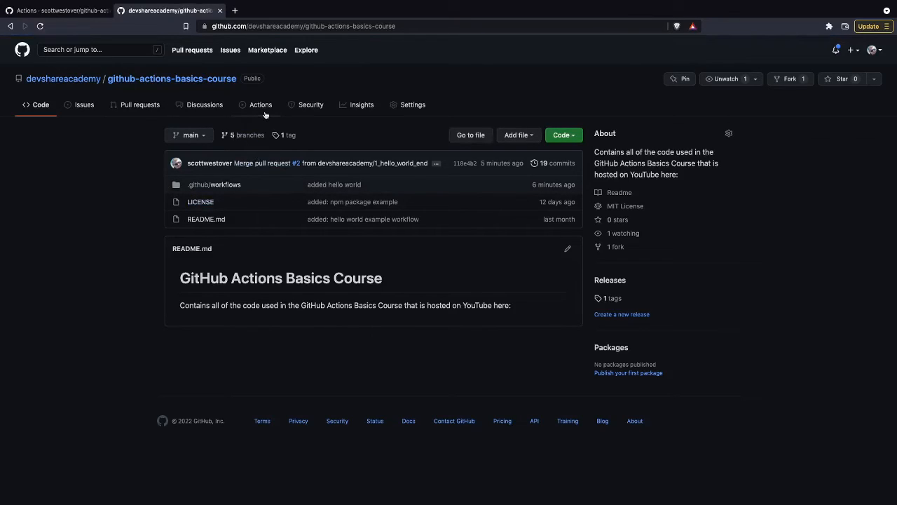
mouse_move(215, 185)
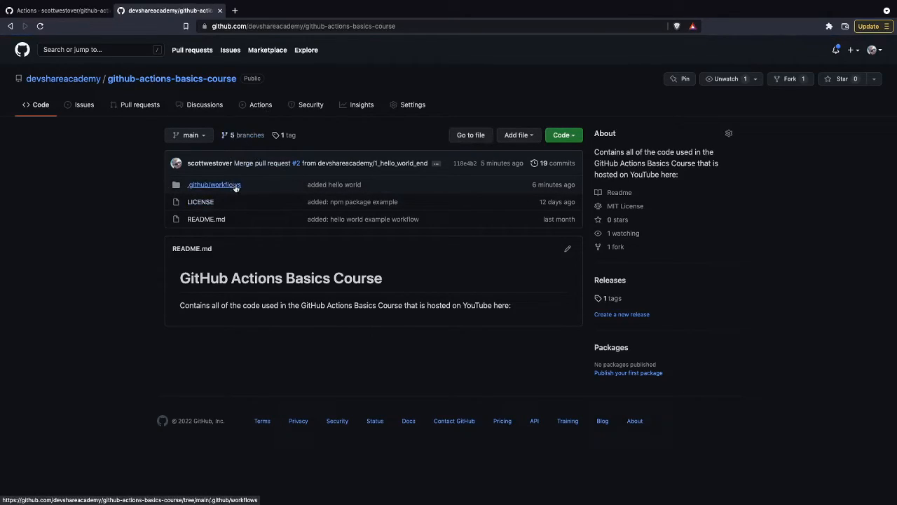
mouse_move(261, 104)
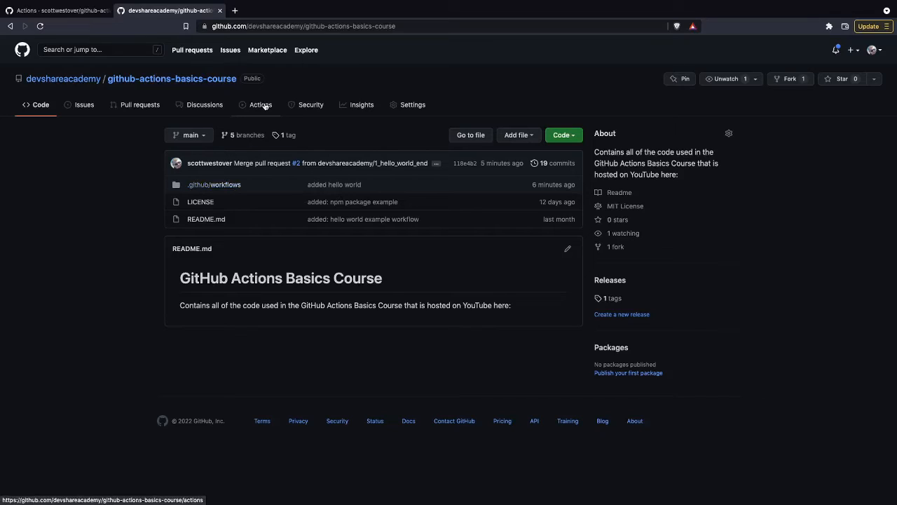
- Show the upstream course repository's Hello World workflow runs
left_click(261, 104)
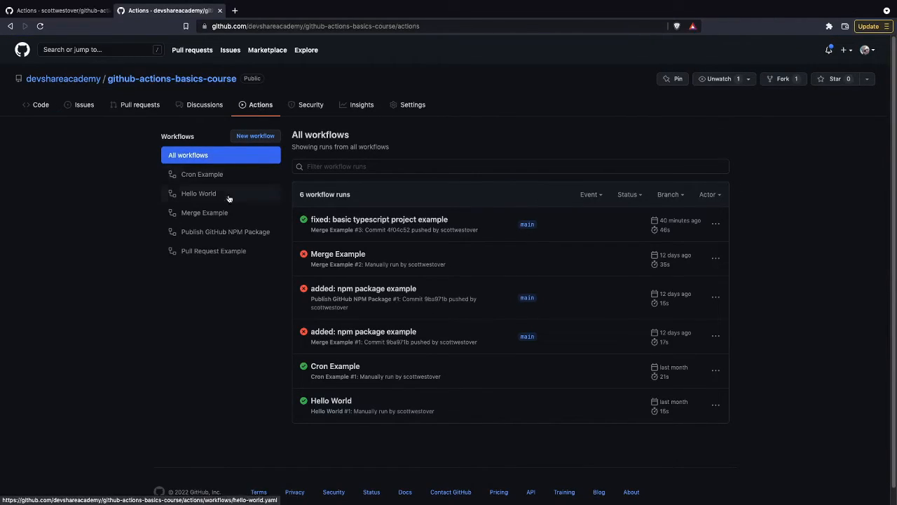
mouse_move(227, 193)
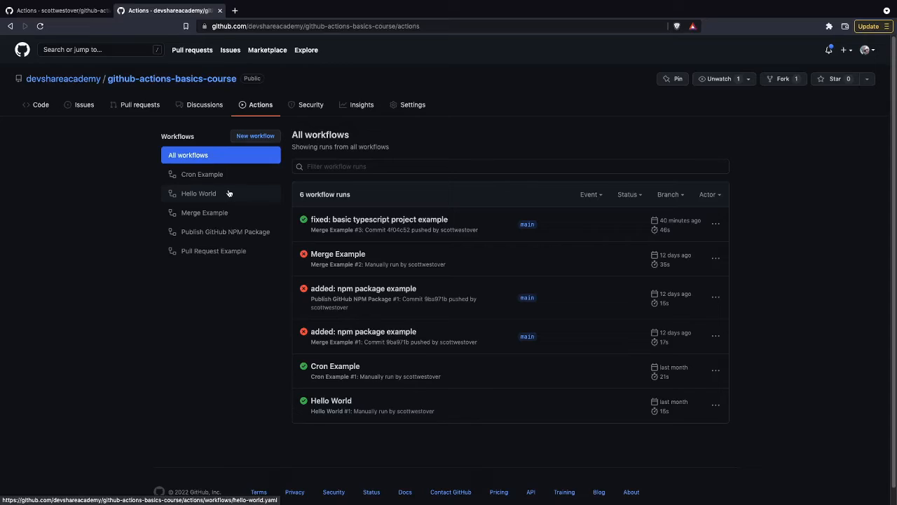
left_click(199, 194)
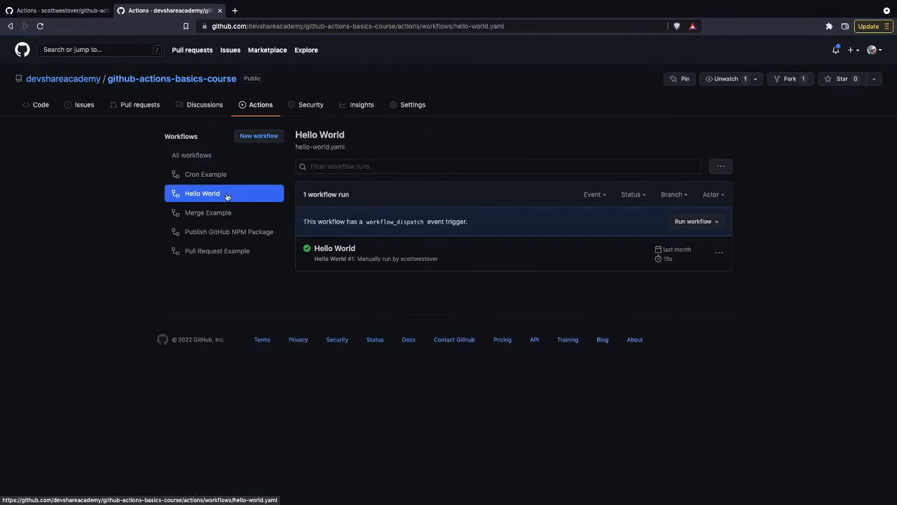
mouse_move(431, 317)
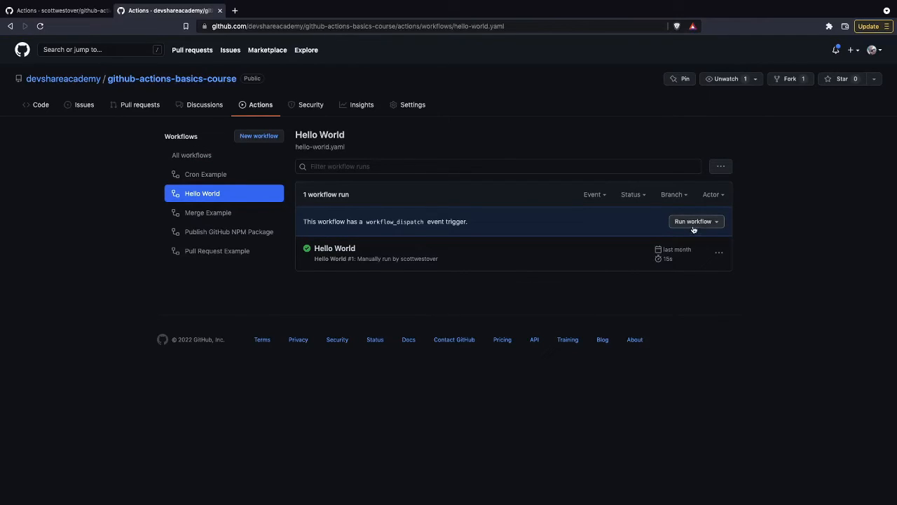
- Try branches 1_hello_world_end and 1_hello_world_start in Run workflow, then return to the fork's Actions page
left_click(696, 221)
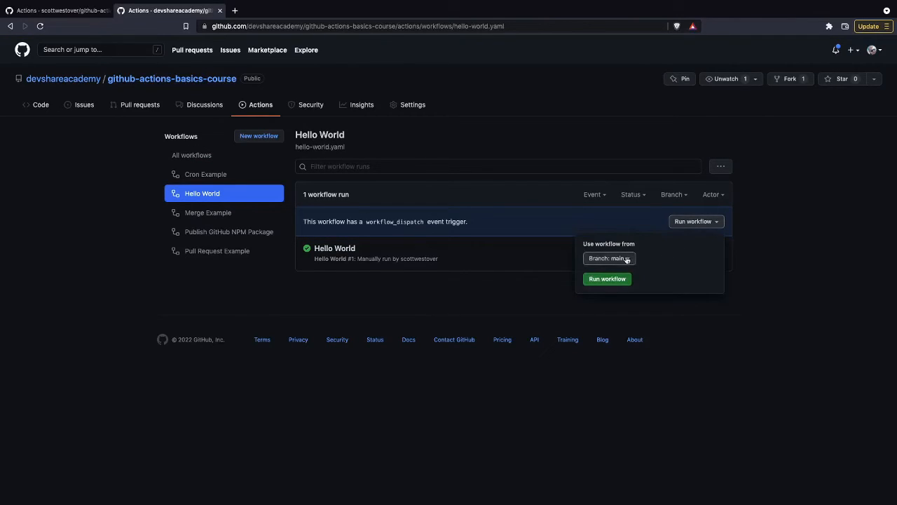
left_click(608, 258)
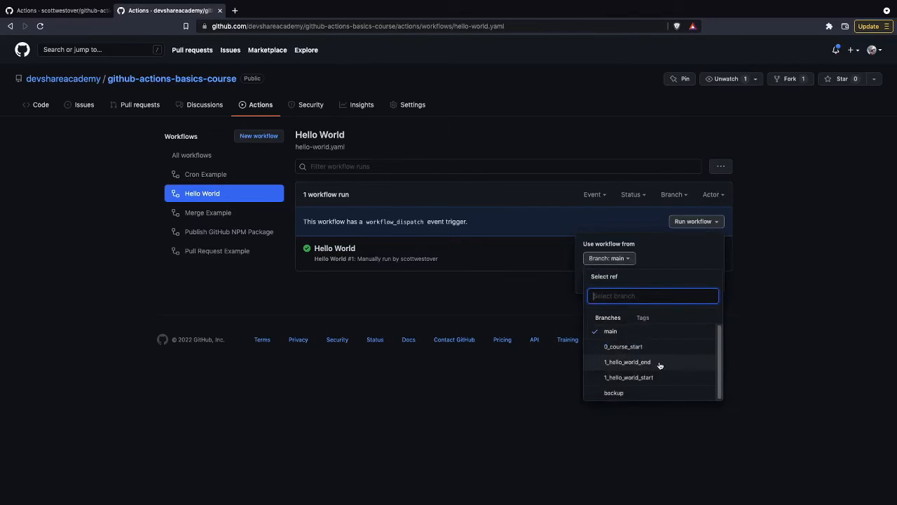
mouse_move(645, 350)
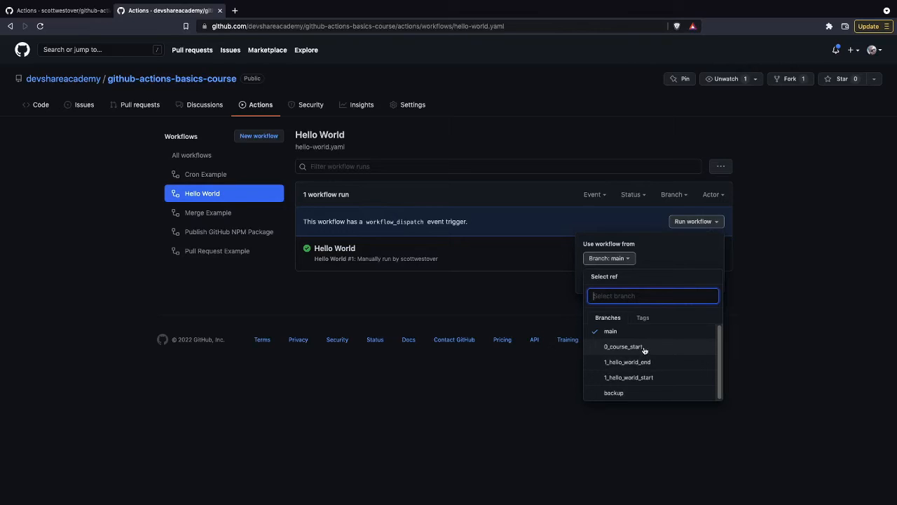
left_click(627, 362)
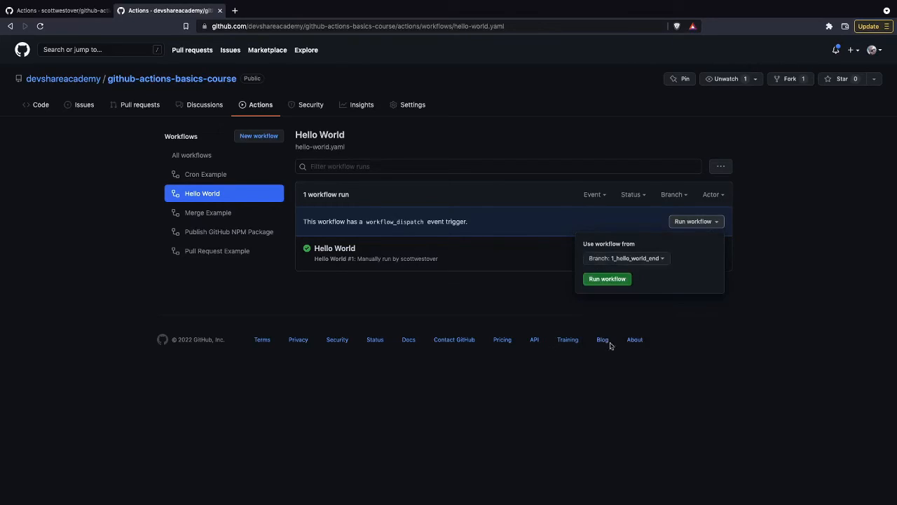
mouse_move(637, 269)
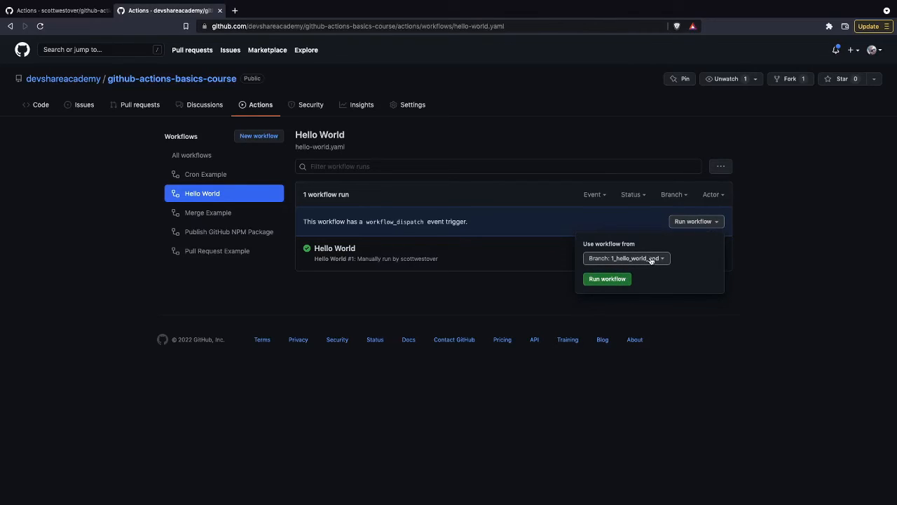
left_click(625, 258)
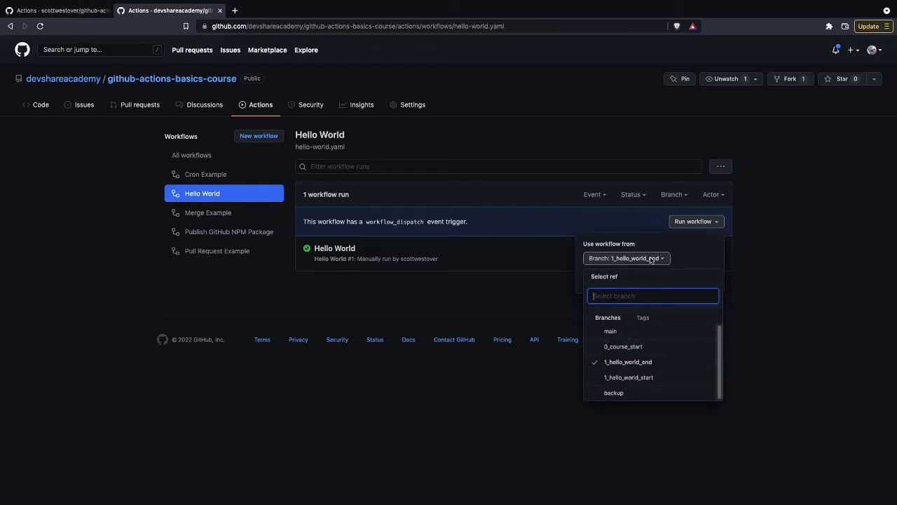
left_click(628, 377)
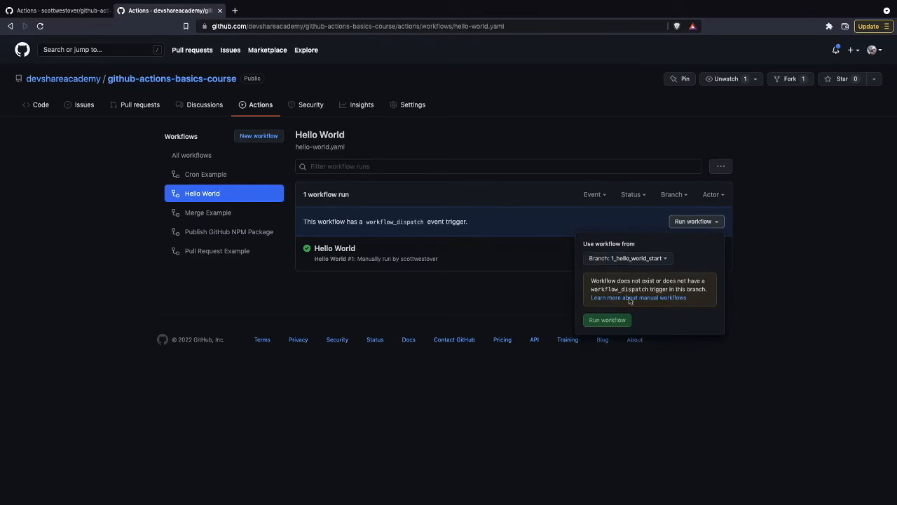
left_click(627, 258)
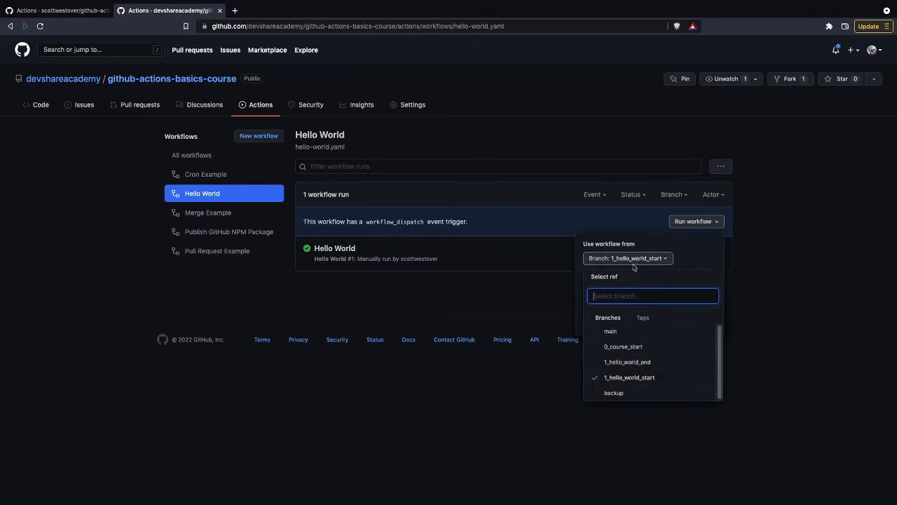
left_click(626, 361)
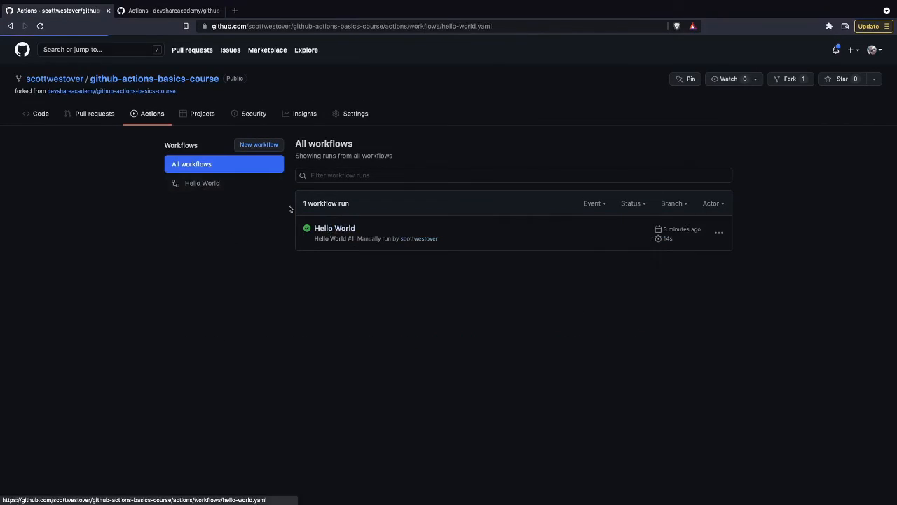
- Manually run the fork's Hello World workflow on main and view the new Hello World #2 run
left_click(202, 182)
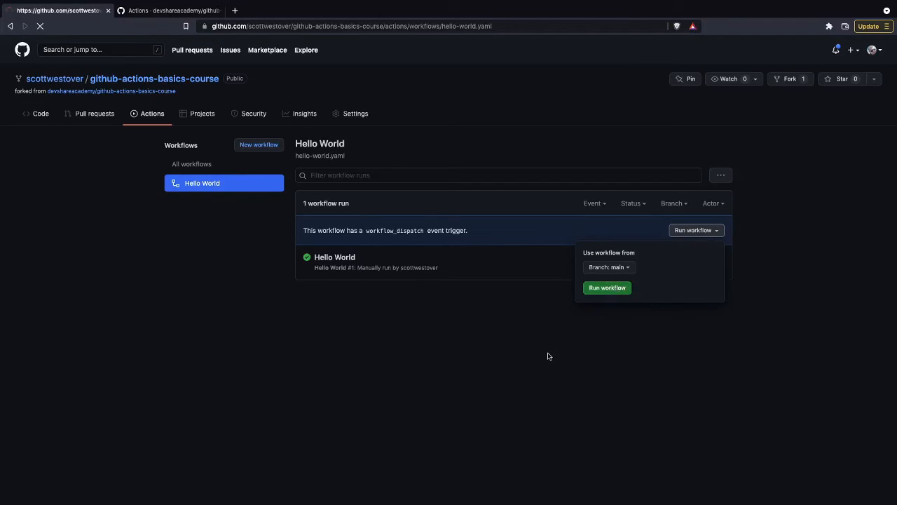
left_click(606, 287)
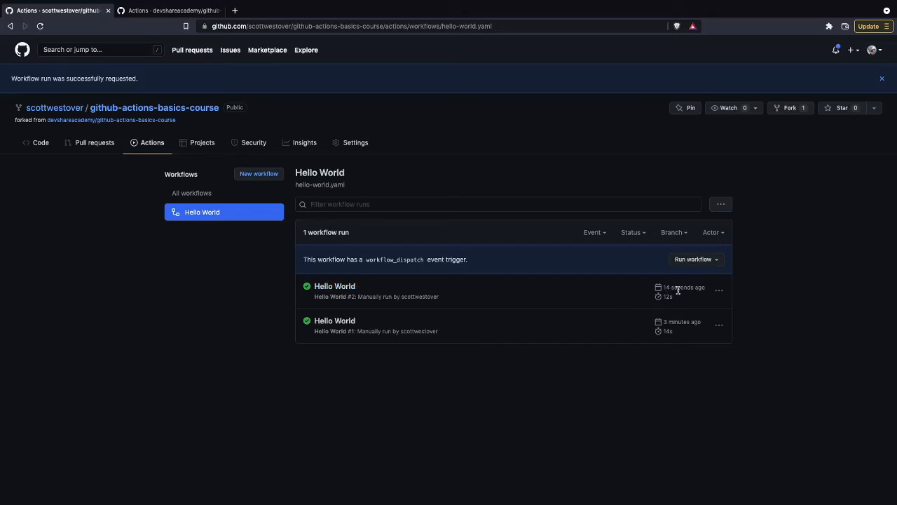
left_click(334, 286)
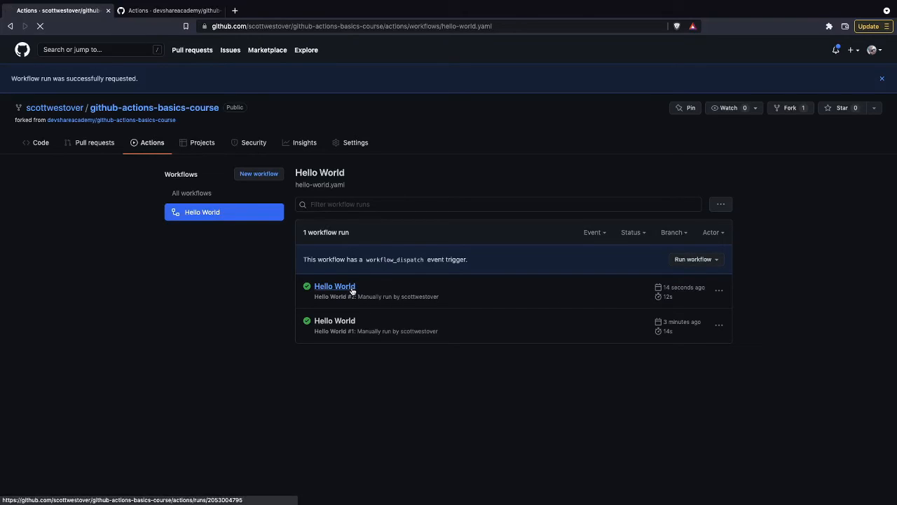
- View the print-hello-world job of Hello World run #2 with its Set up job, Say hello and Complete job steps
left_click(334, 286)
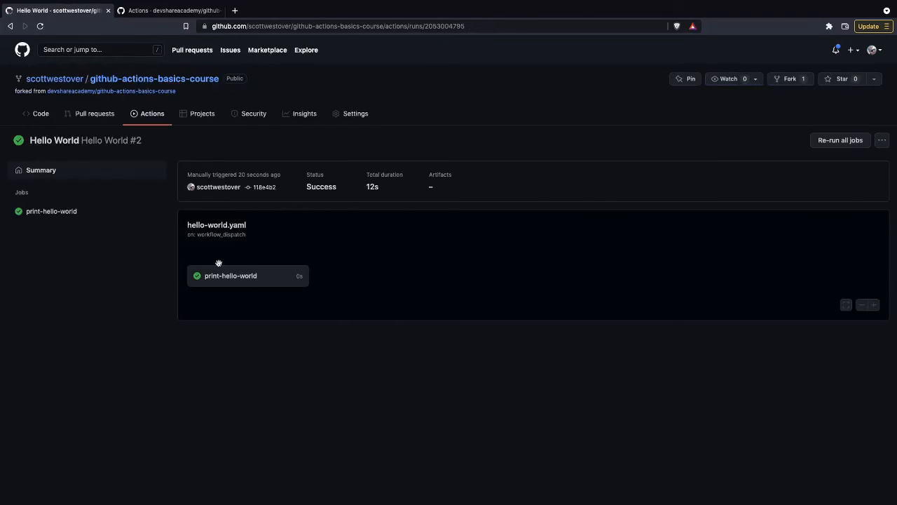
mouse_move(420, 298)
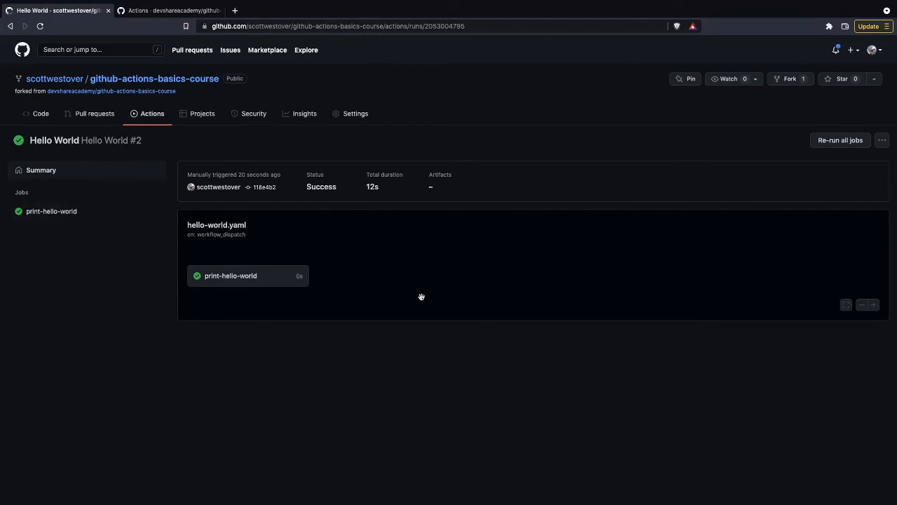
mouse_move(51, 211)
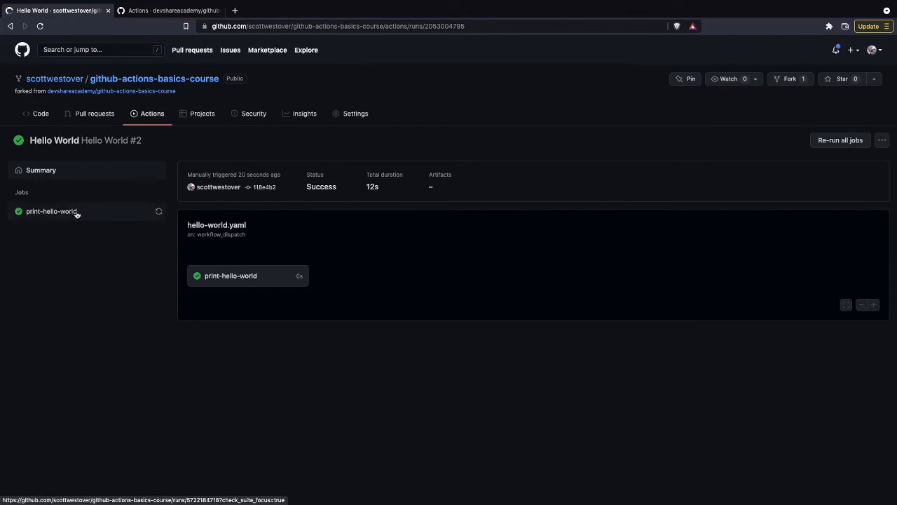
mouse_move(50, 210)
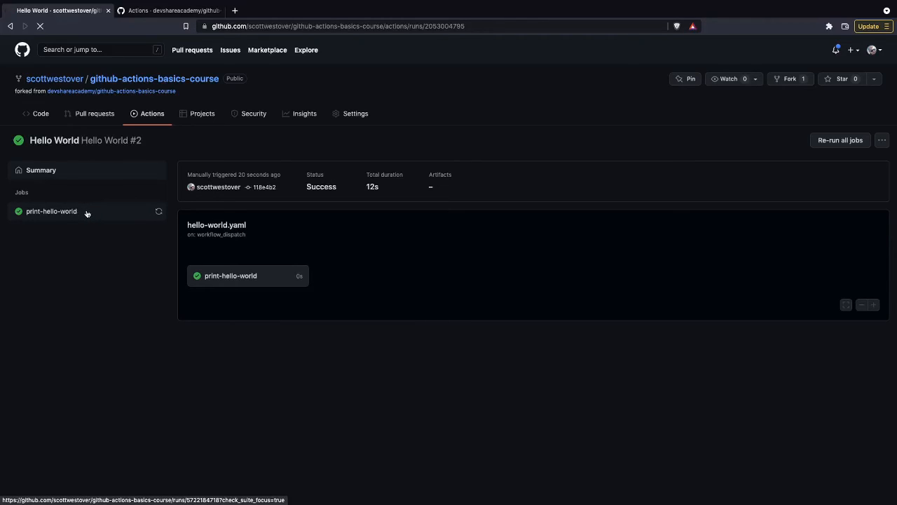
left_click(50, 210)
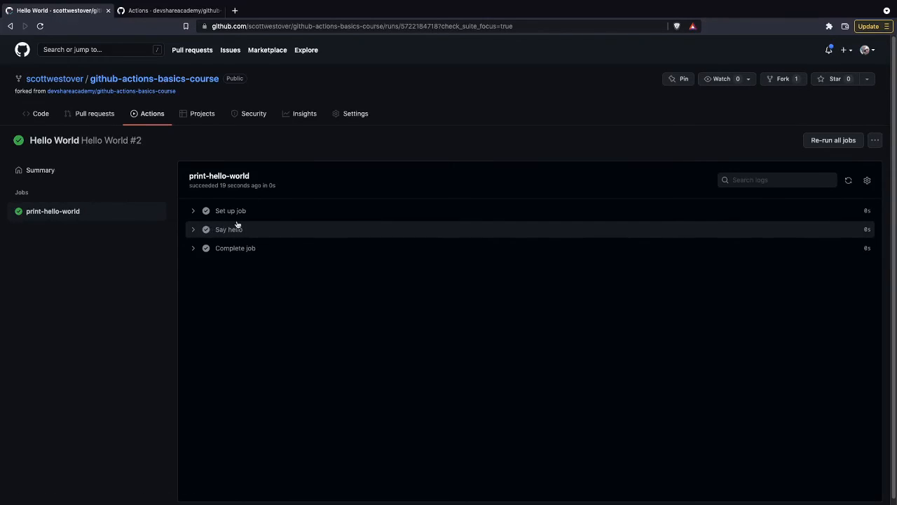
- Expand the Set up job log and highlight the Ubuntu 20.04.4 runner version
left_click(230, 210)
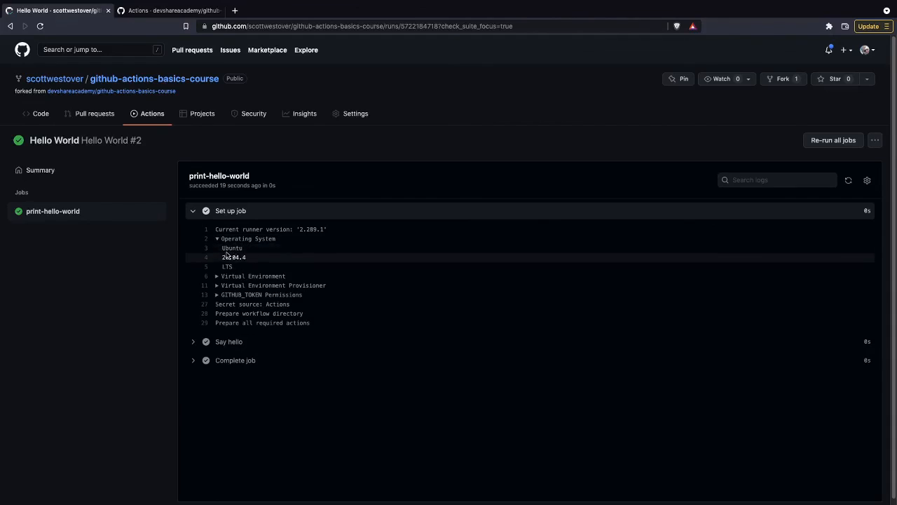
double_click(233, 257)
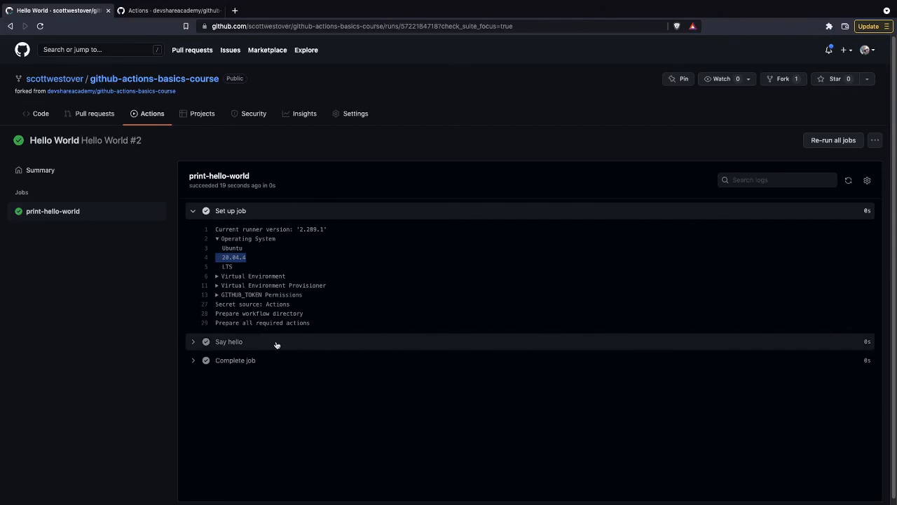
- Expand the Say hello and Complete job logs, highlighting the 'Hello World' echo output
left_click(230, 342)
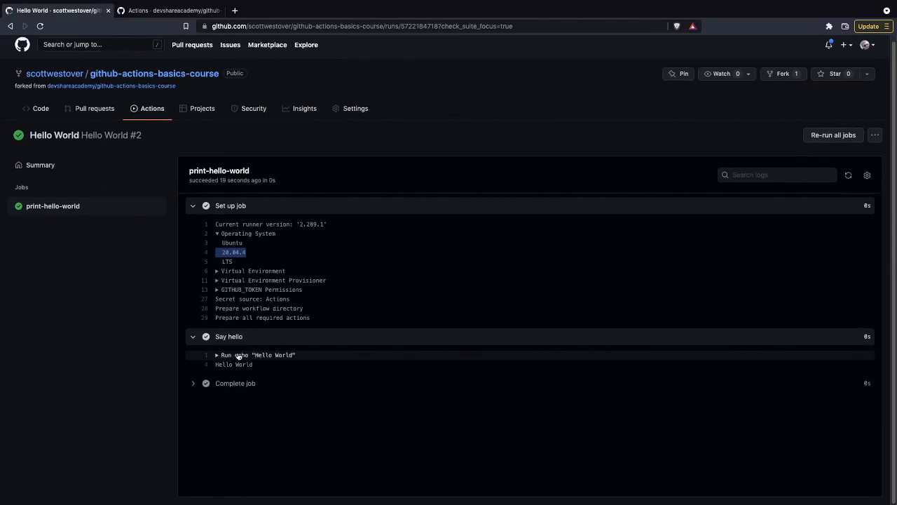
left_click(217, 355)
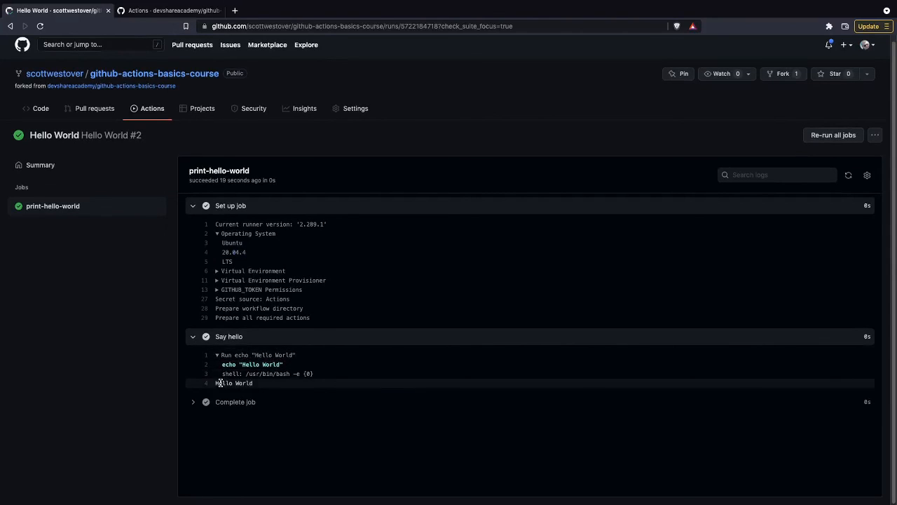
double_click(232, 383)
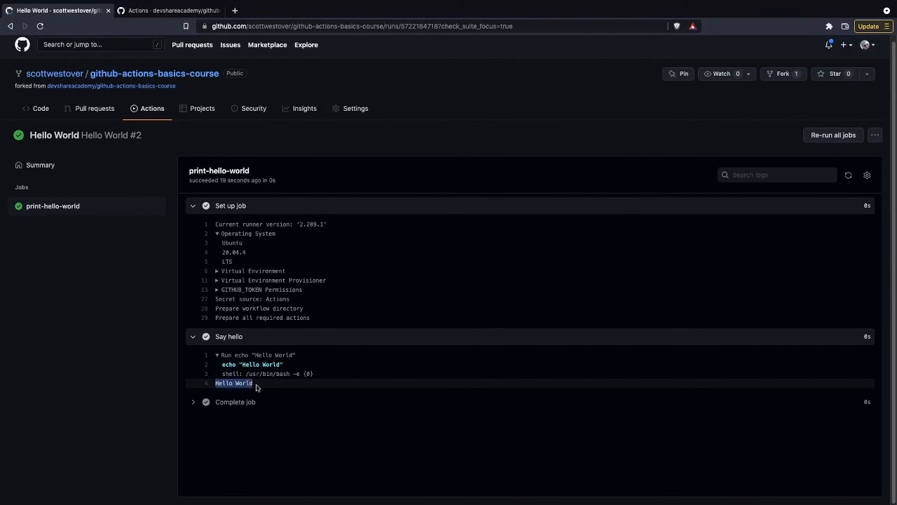
left_click(235, 401)
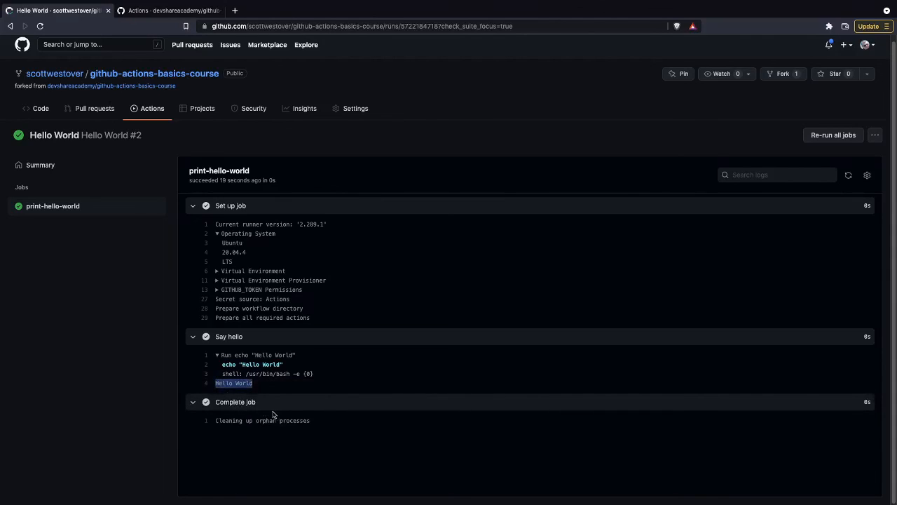
mouse_move(294, 412)
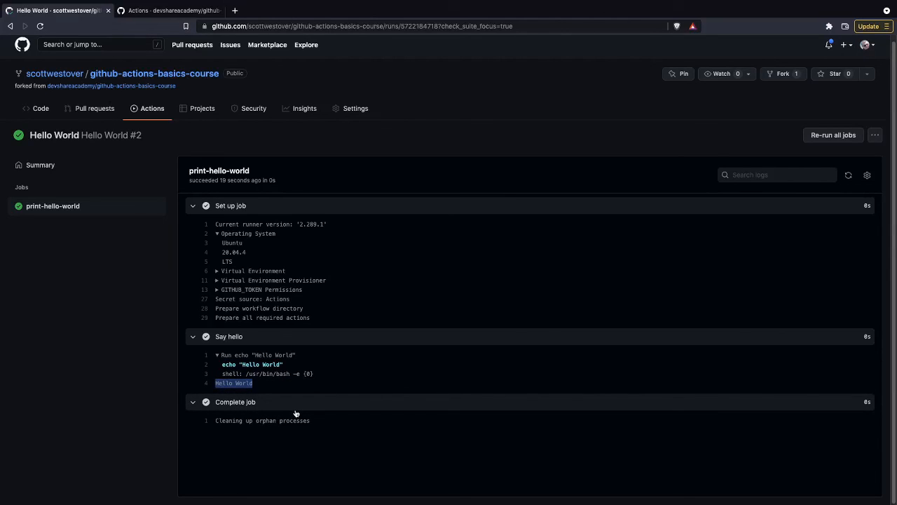